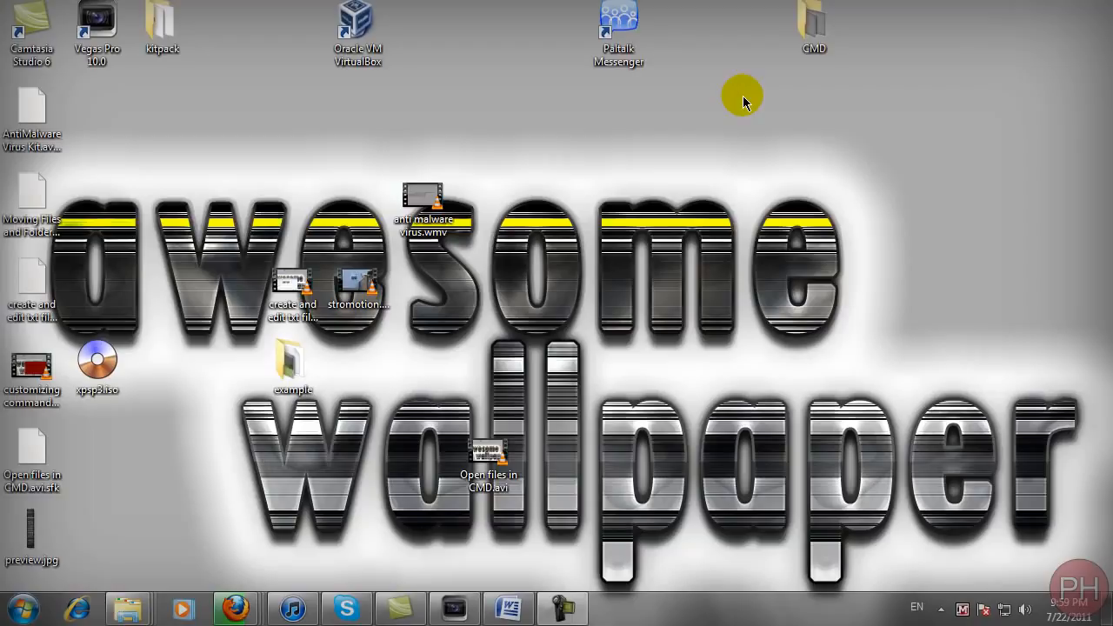
mouse_move(56, 582)
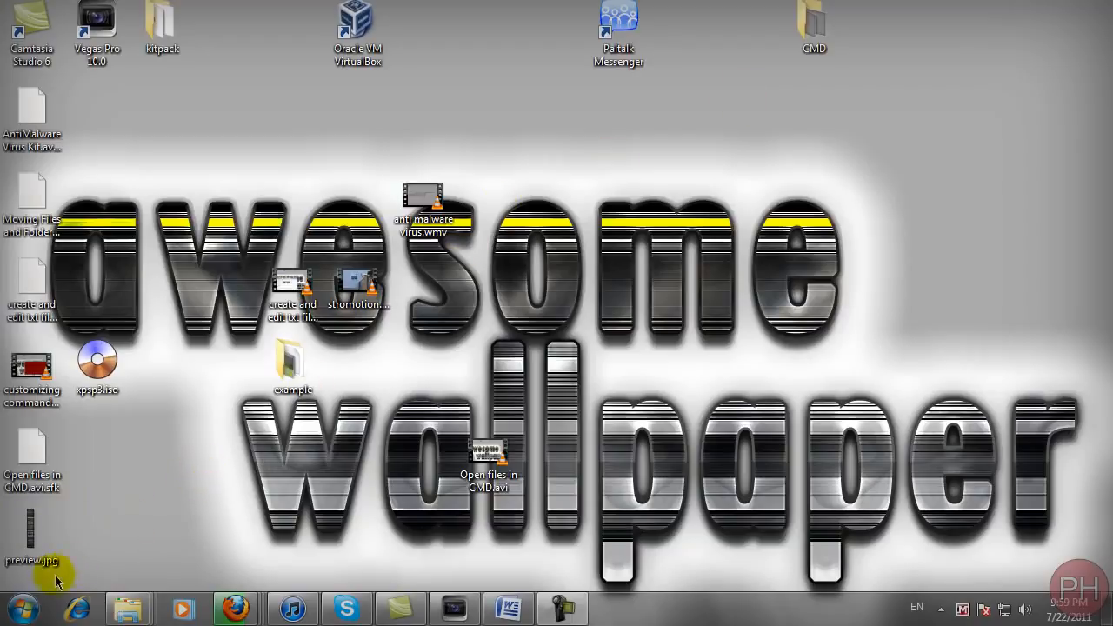
Step: Launch cmd.exe from the Start menu search for 'cmd'
left_click(44, 602)
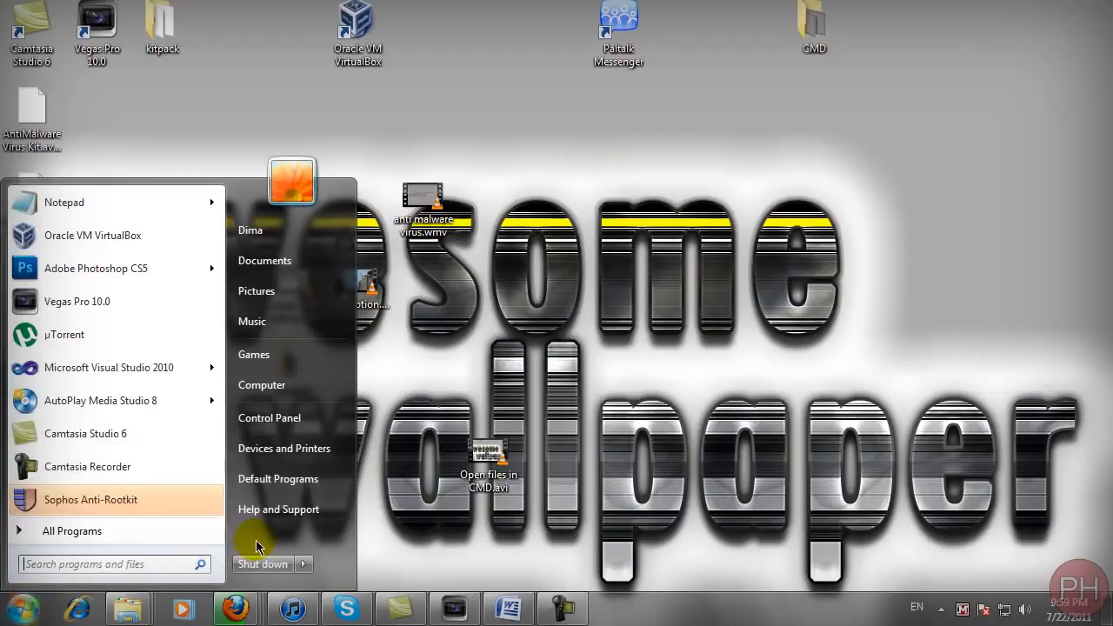
mouse_move(146, 452)
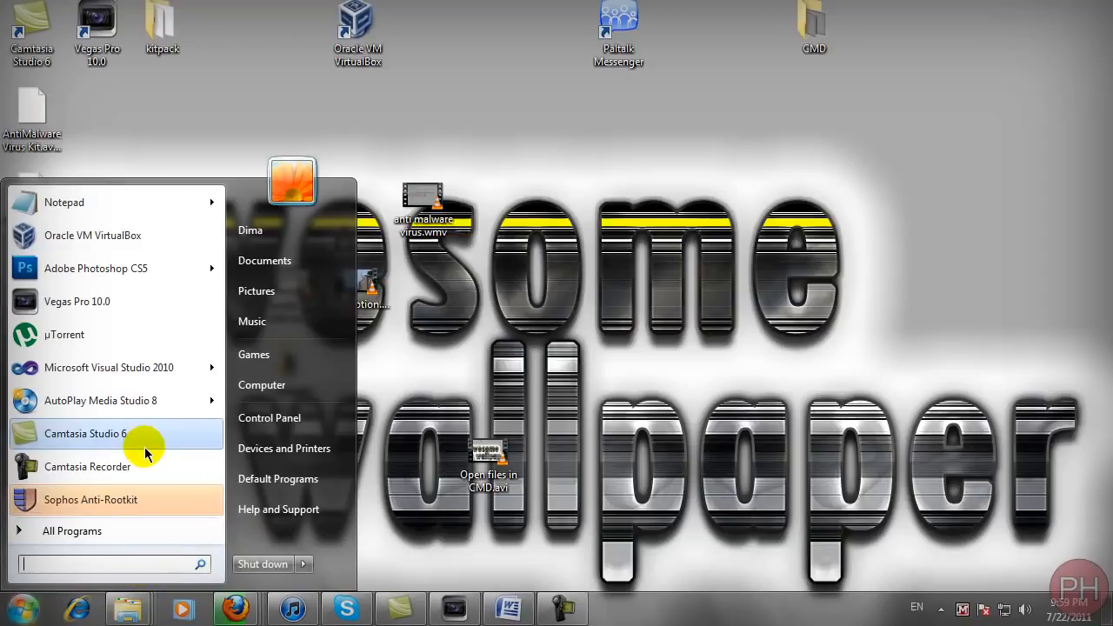
type("cmd")
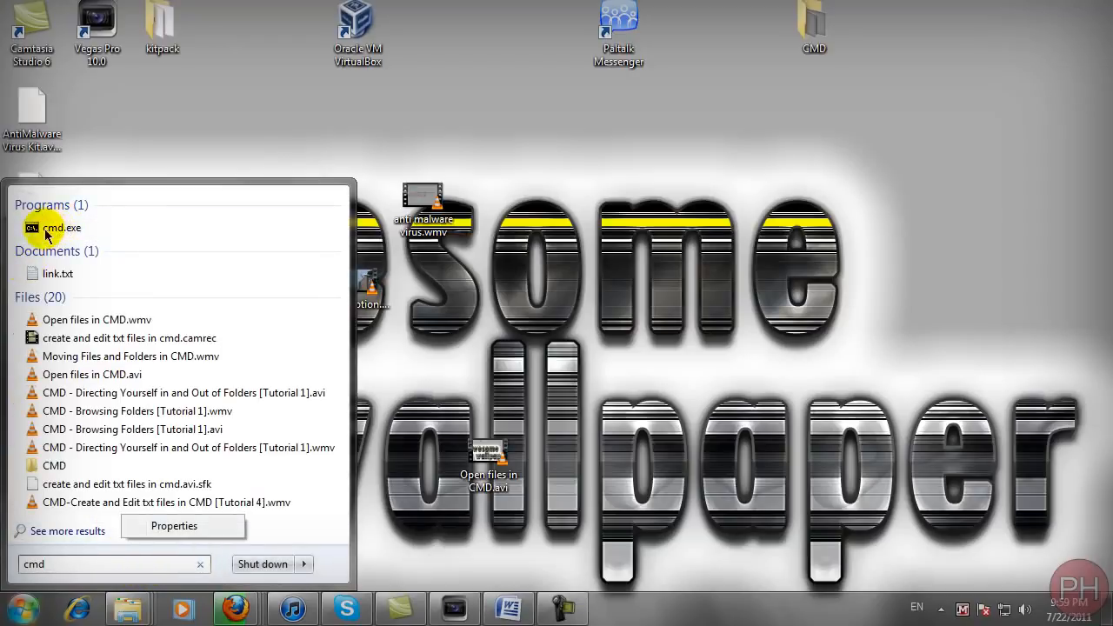
left_click(61, 226)
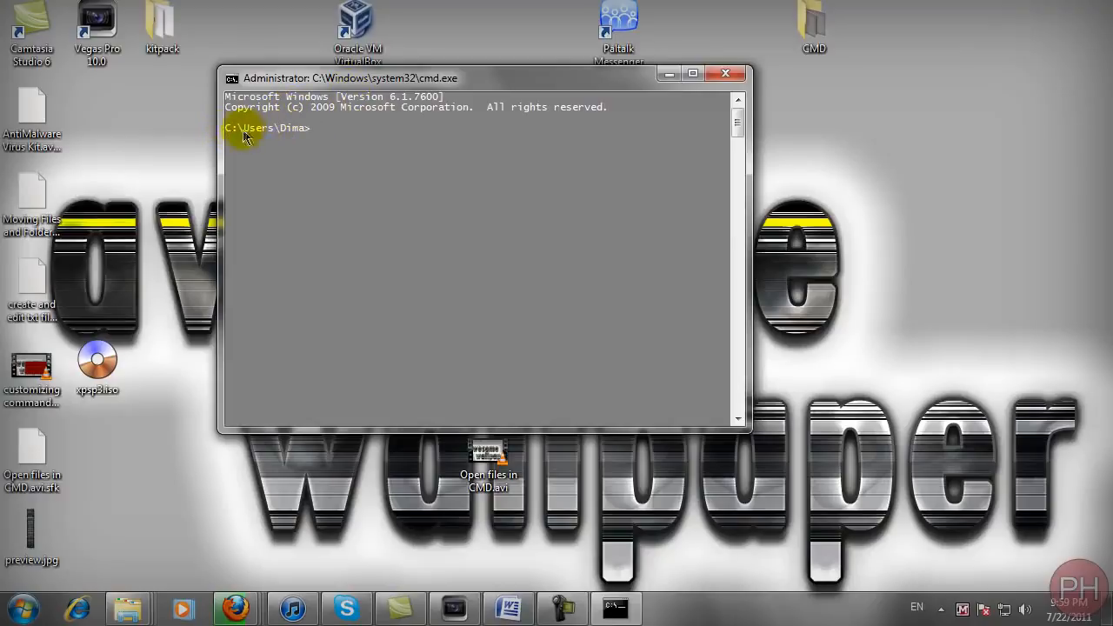
mouse_move(374, 139)
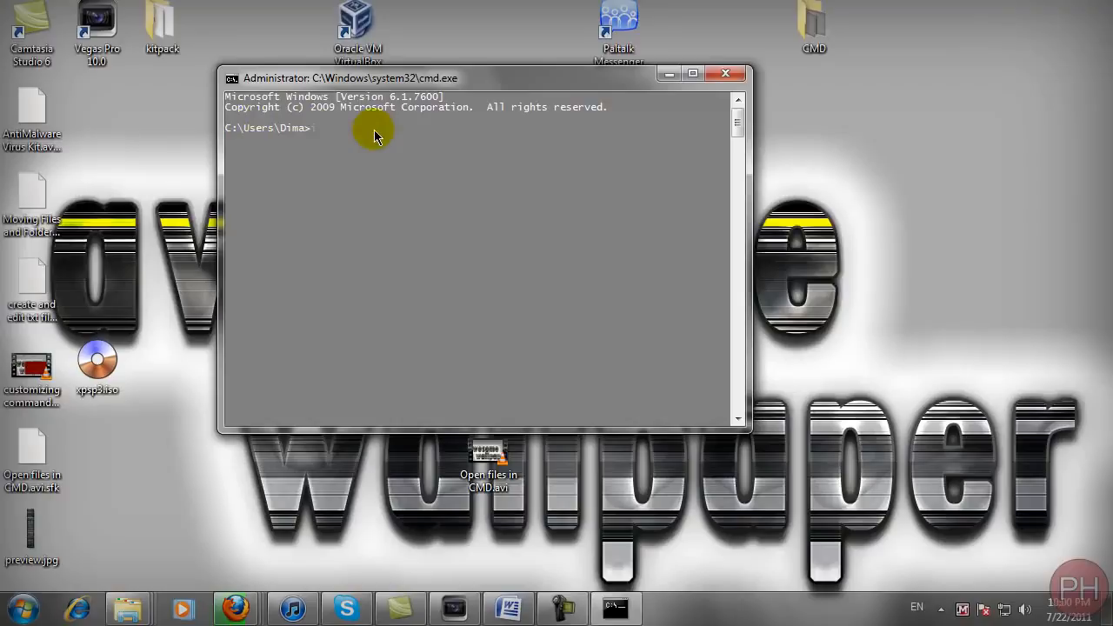
Step: Run ipconfig and read through the adapter list showing Local Area Connection at 192.168.1.3
type("ipconfig")
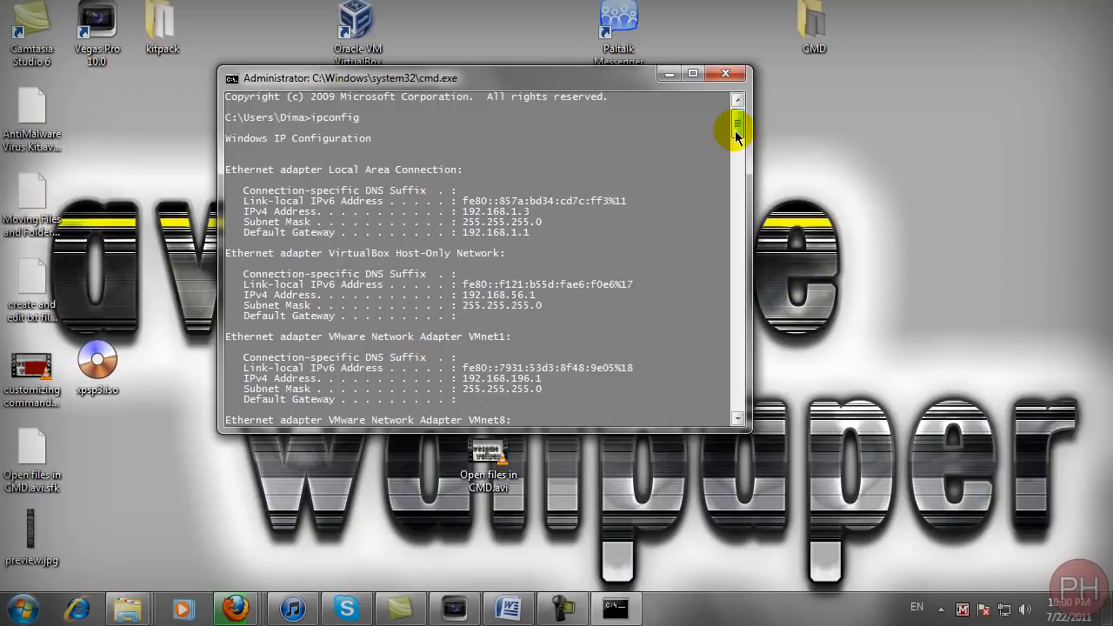
mouse_move(428, 133)
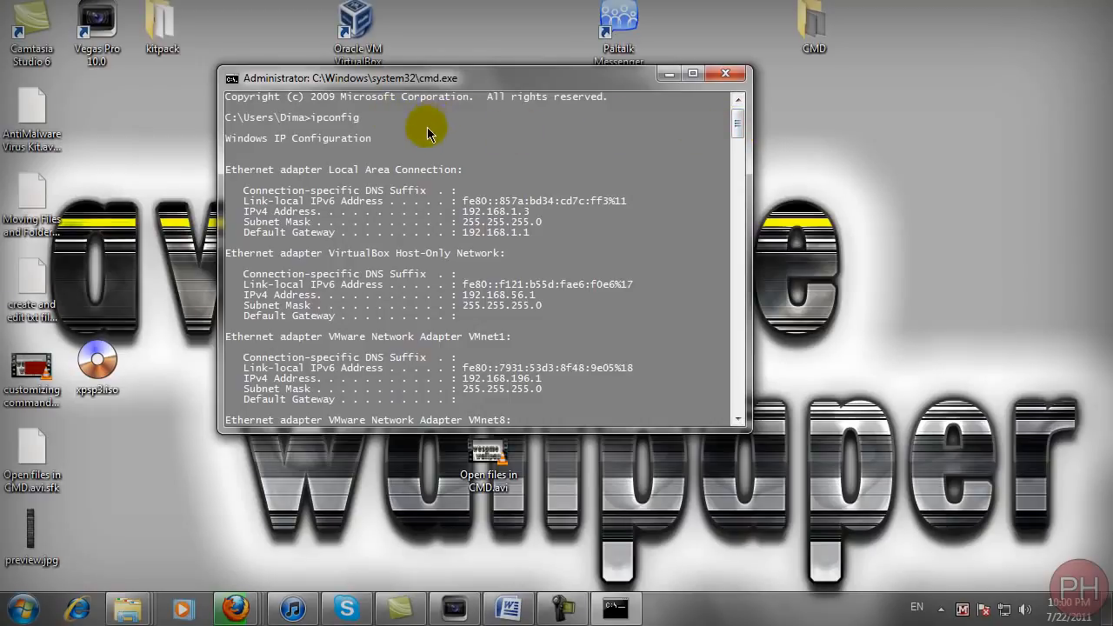
mouse_move(265, 195)
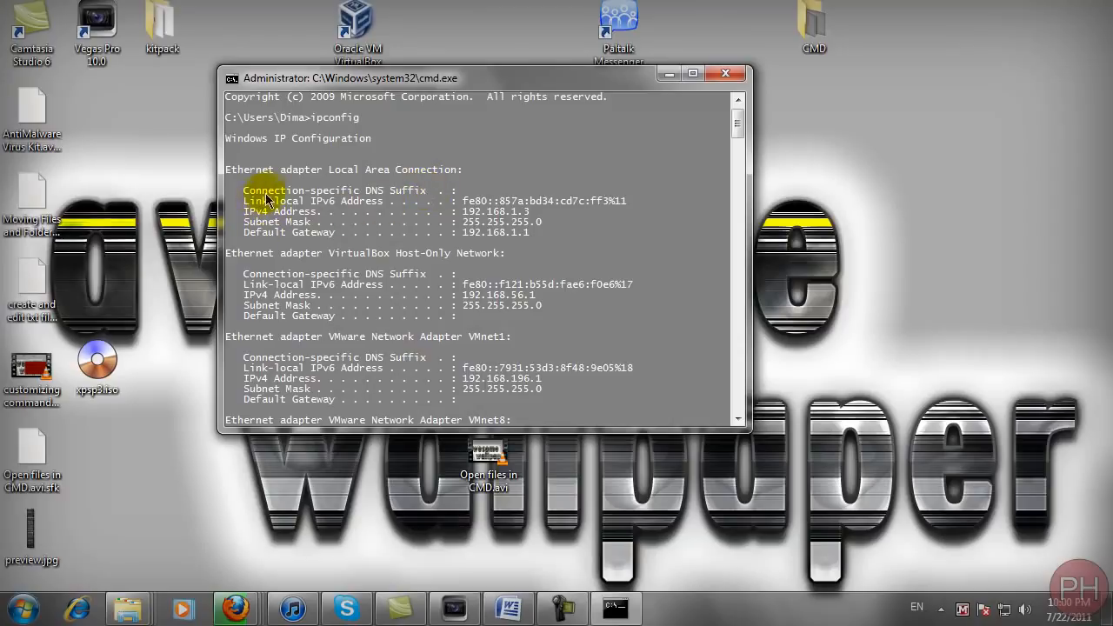
mouse_move(331, 174)
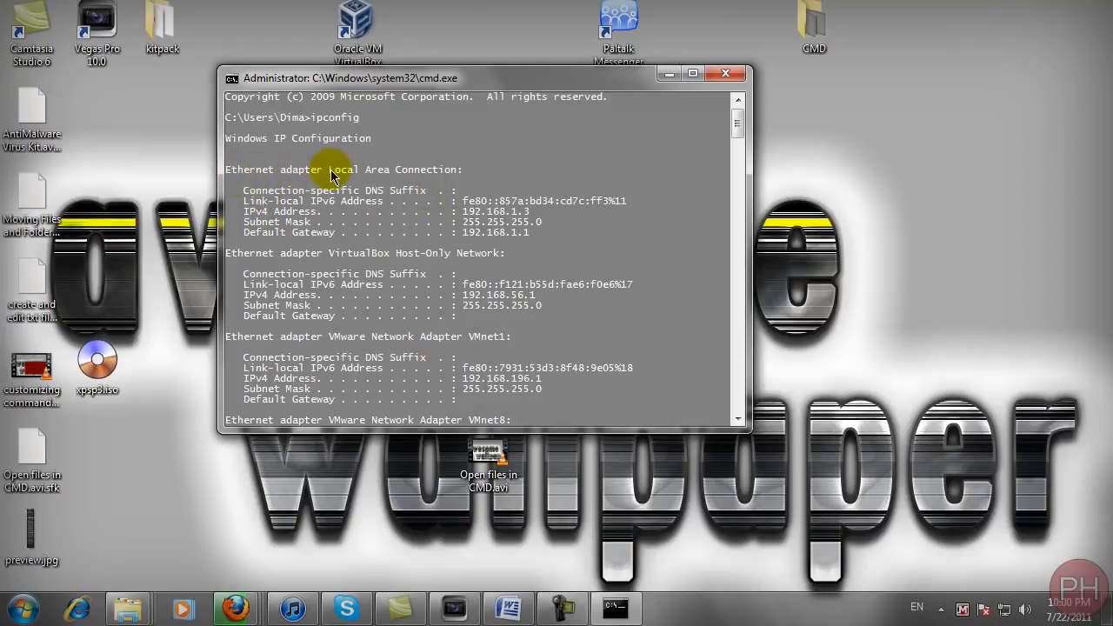
mouse_move(355, 261)
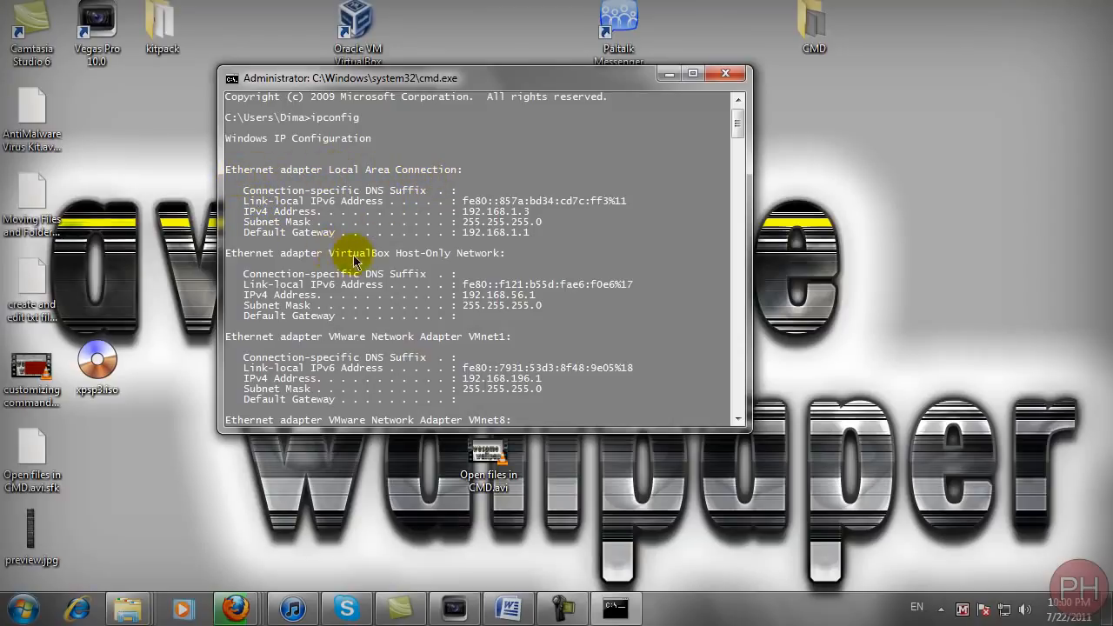
mouse_move(477, 259)
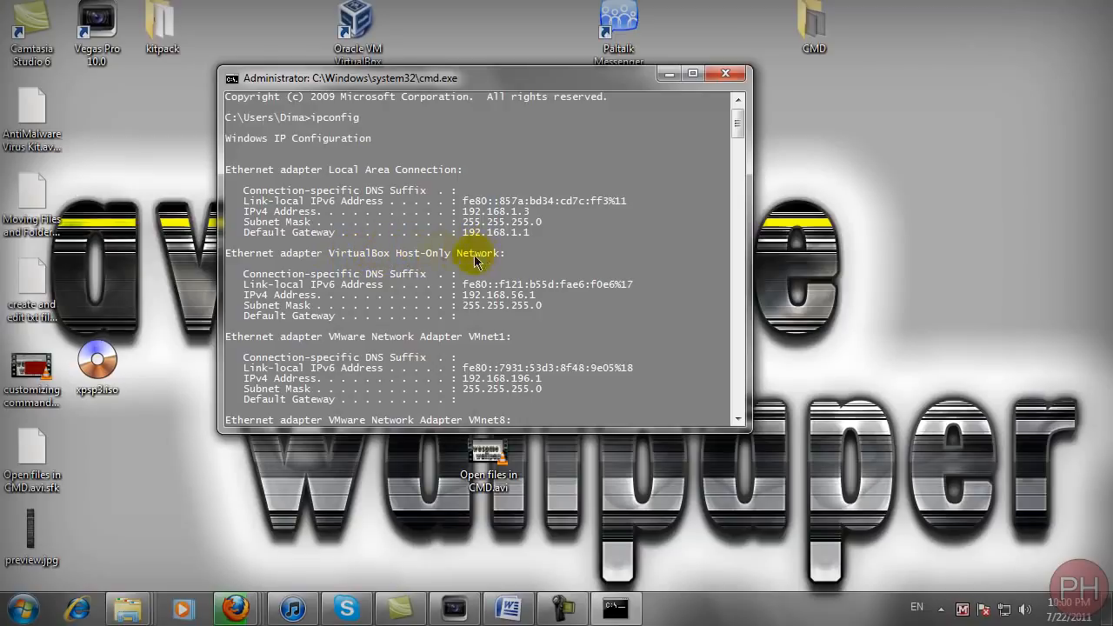
mouse_move(368, 344)
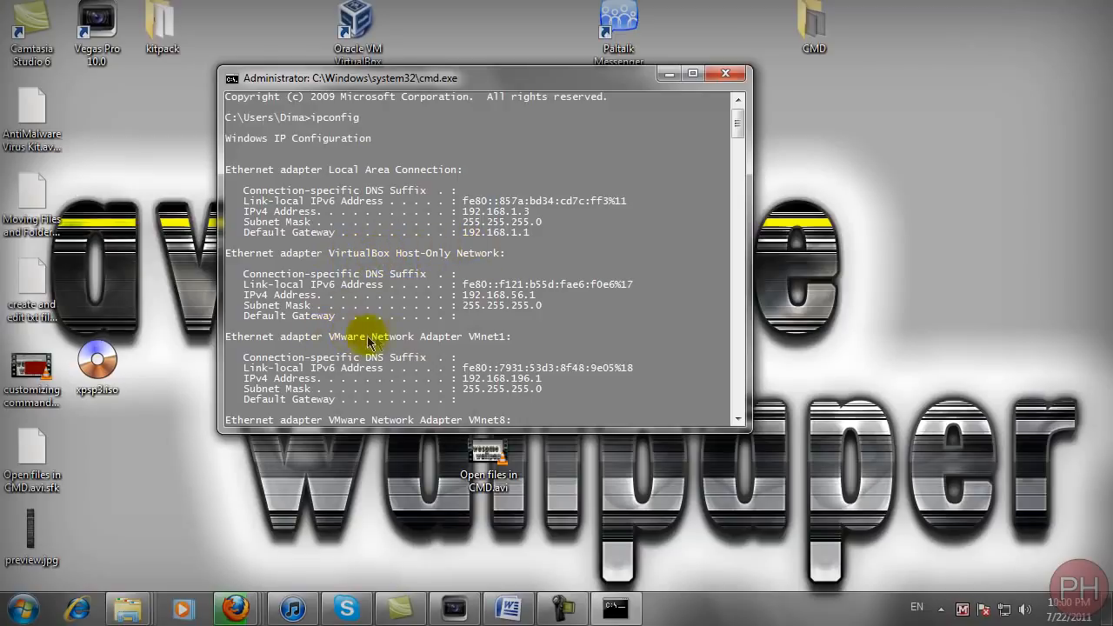
scroll("down", 3)
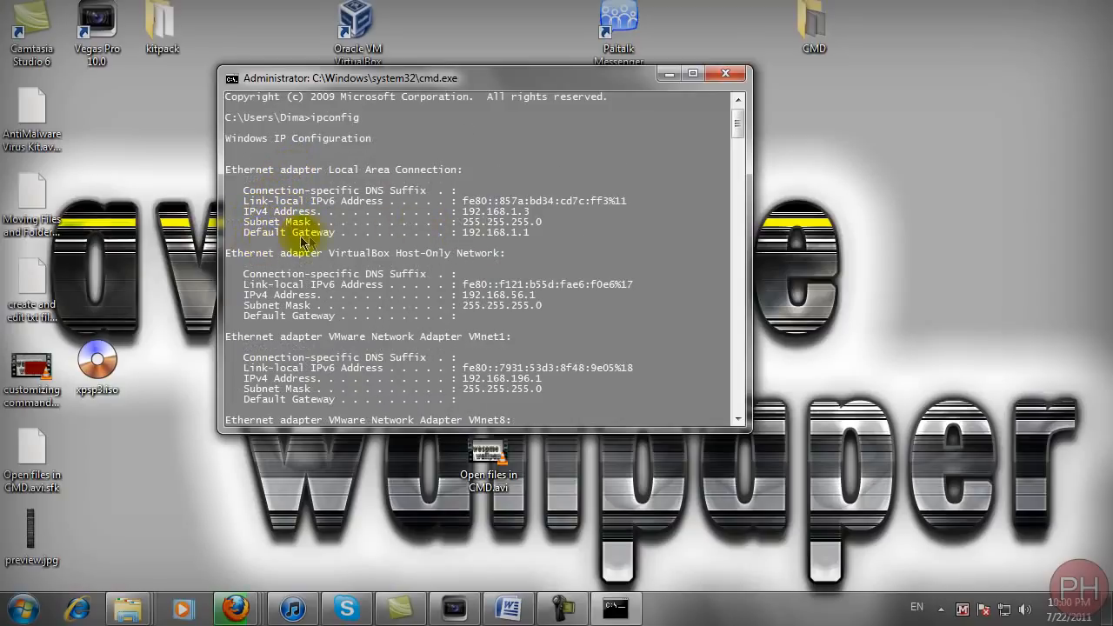
mouse_move(495, 240)
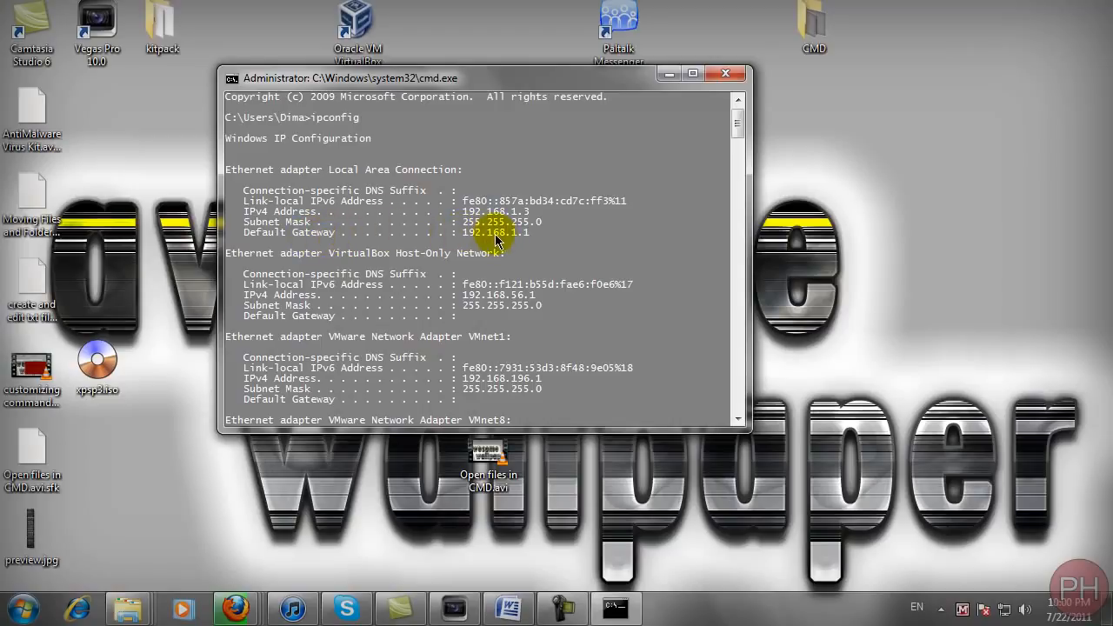
mouse_move(504, 246)
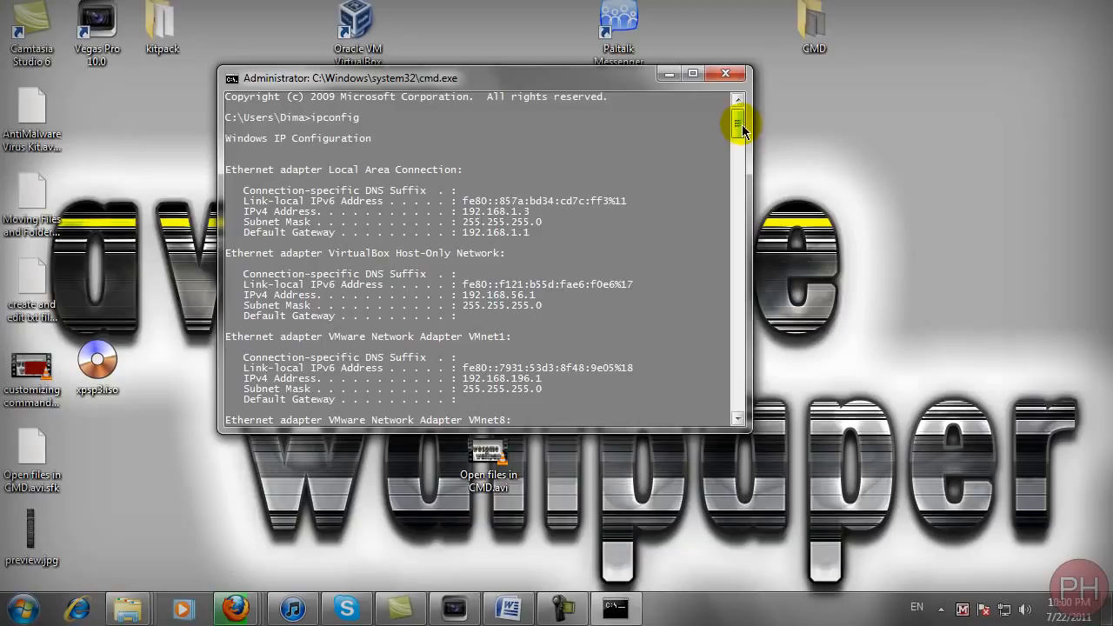
mouse_move(694, 137)
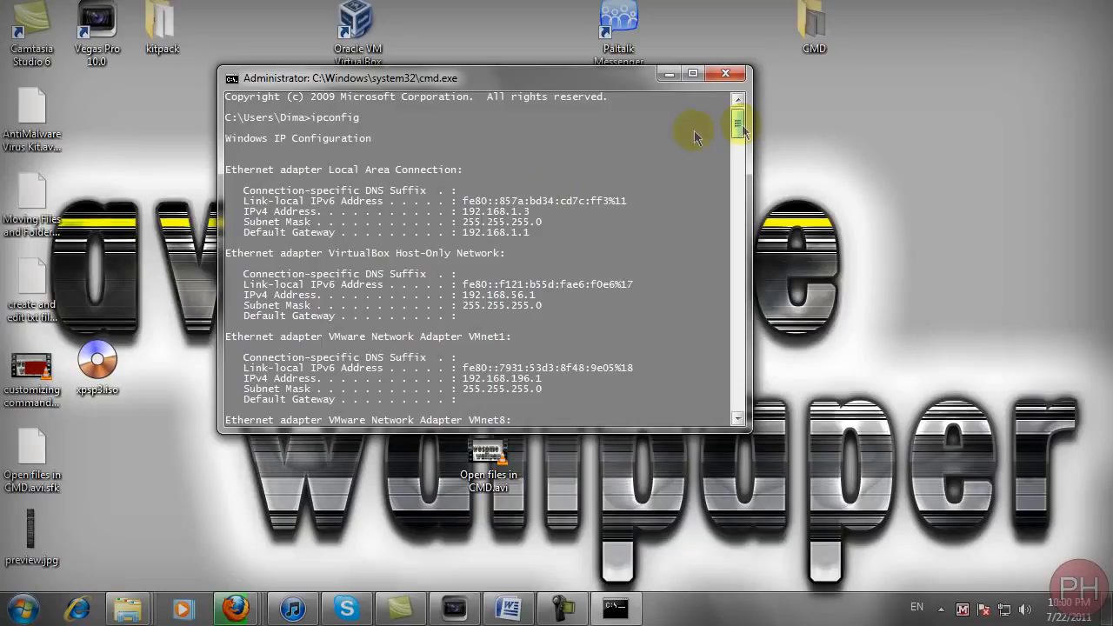
mouse_move(734, 136)
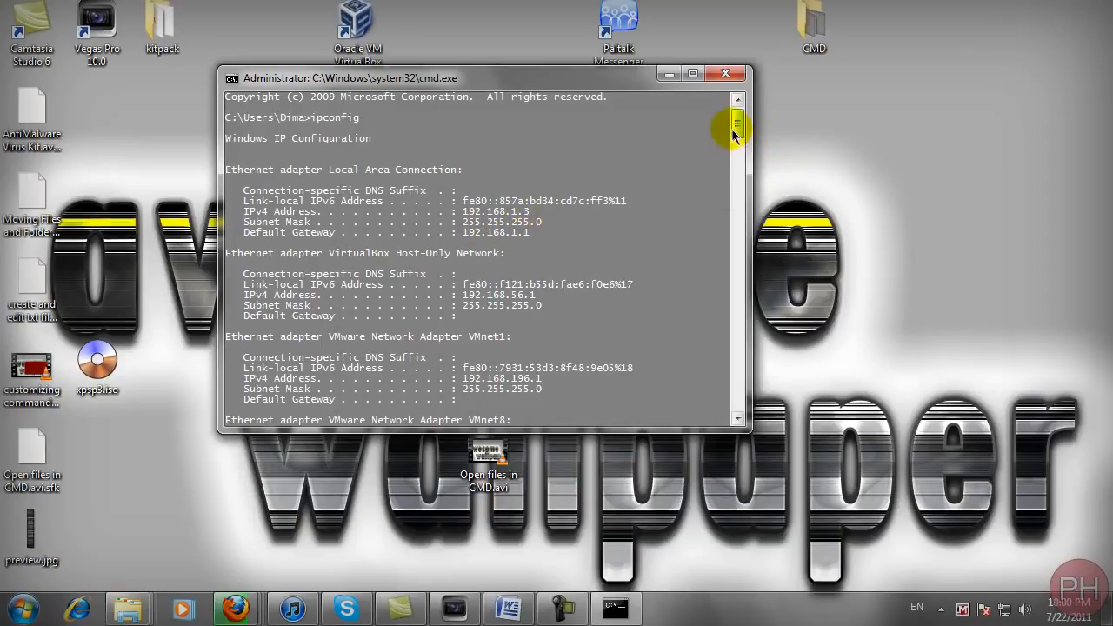
scroll("down", 3)
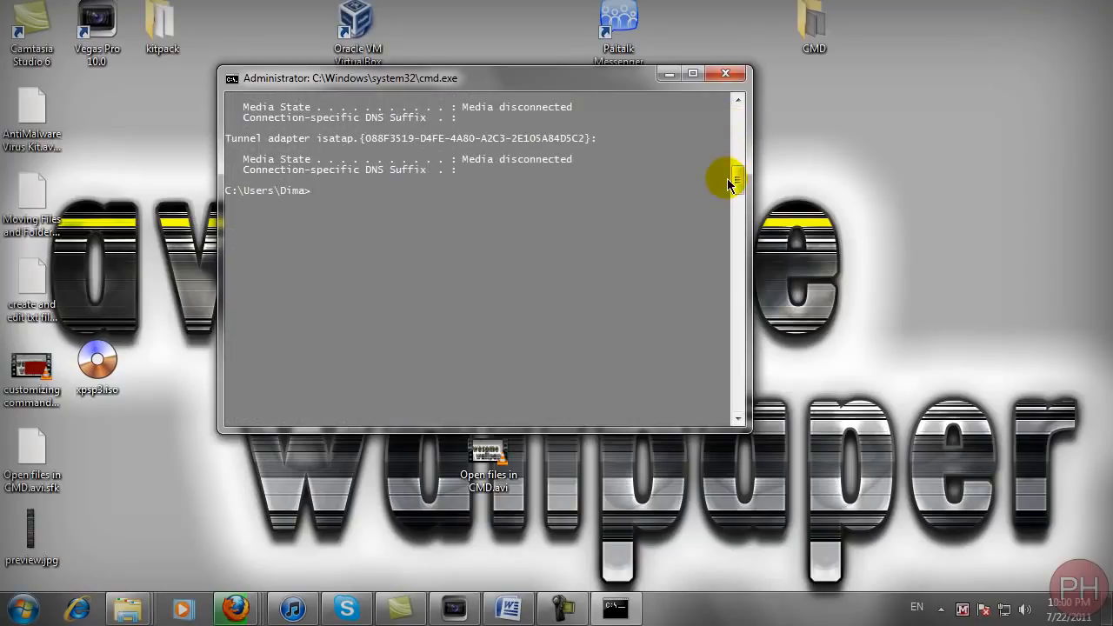
mouse_move(316, 205)
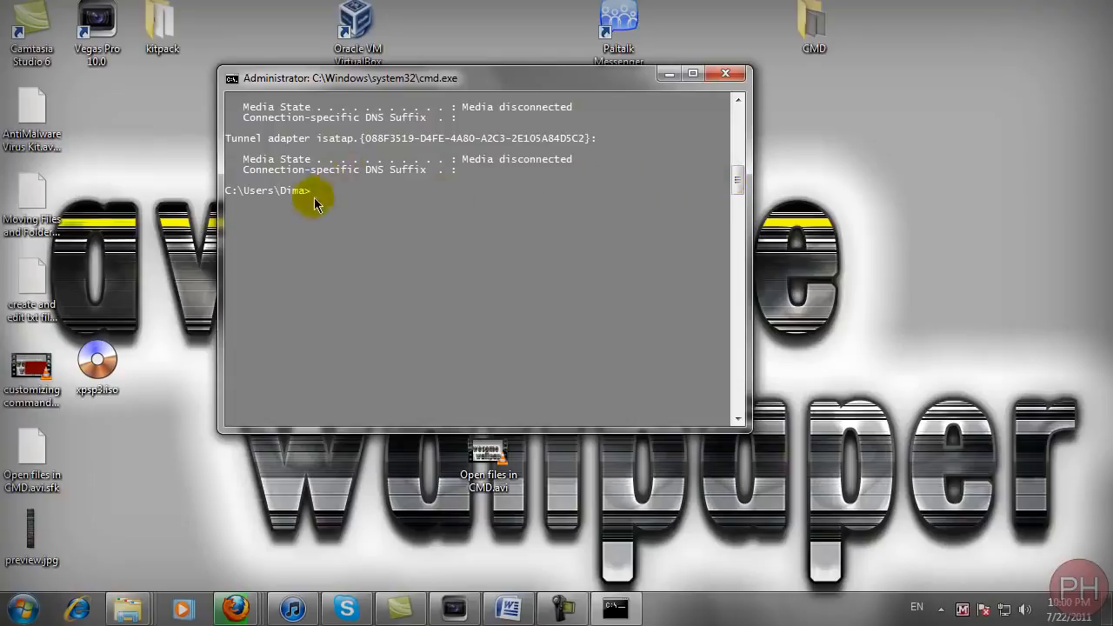
mouse_move(1029, 193)
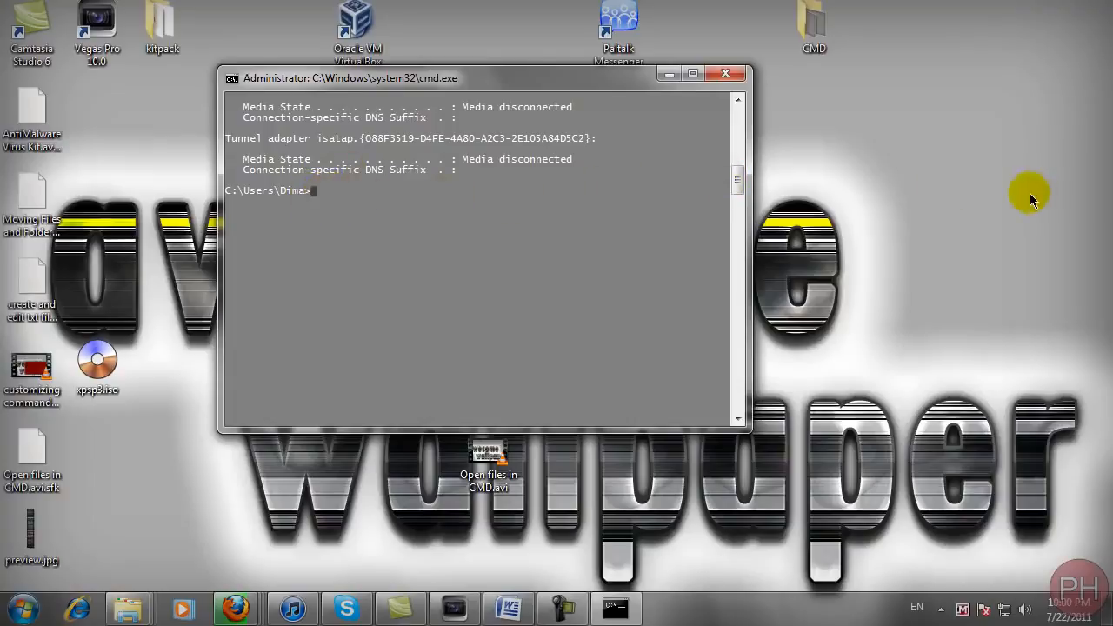
type("net view")
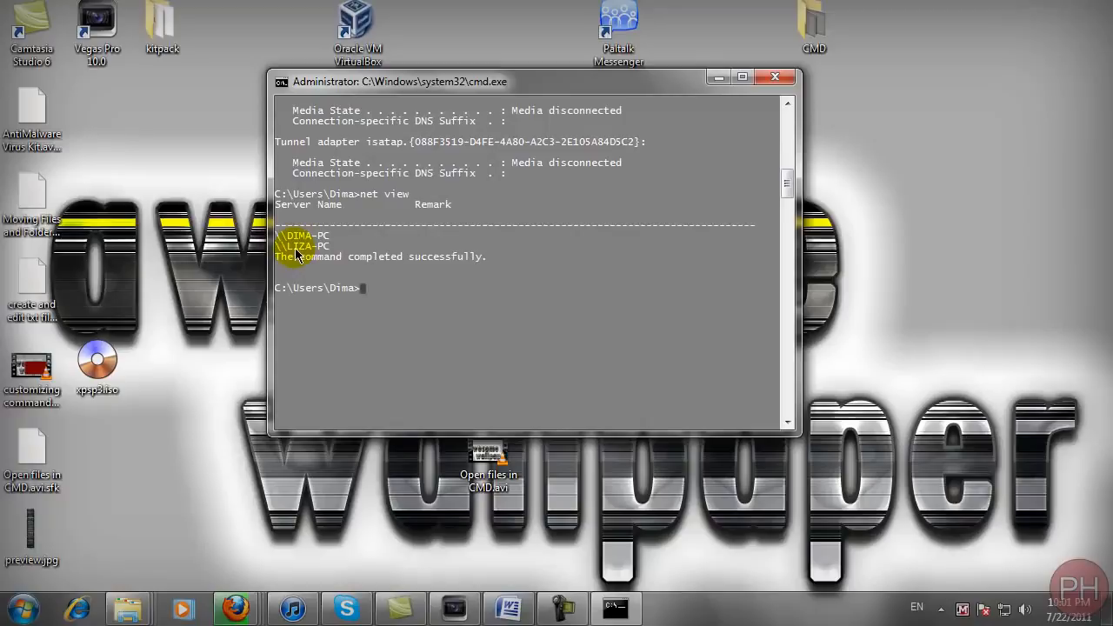
mouse_move(306, 247)
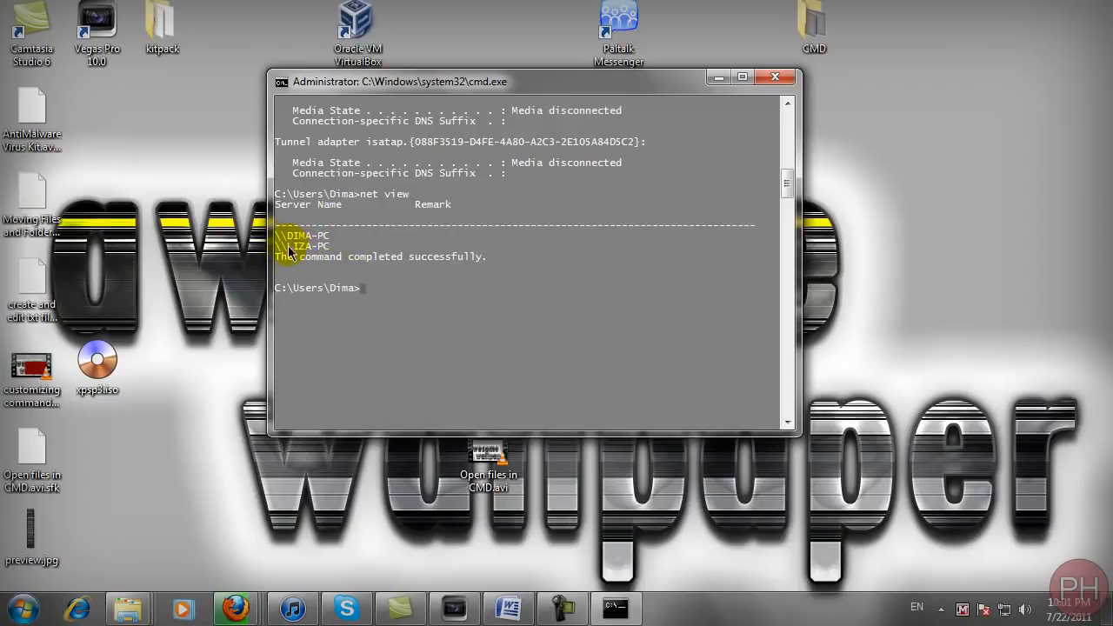
mouse_move(317, 259)
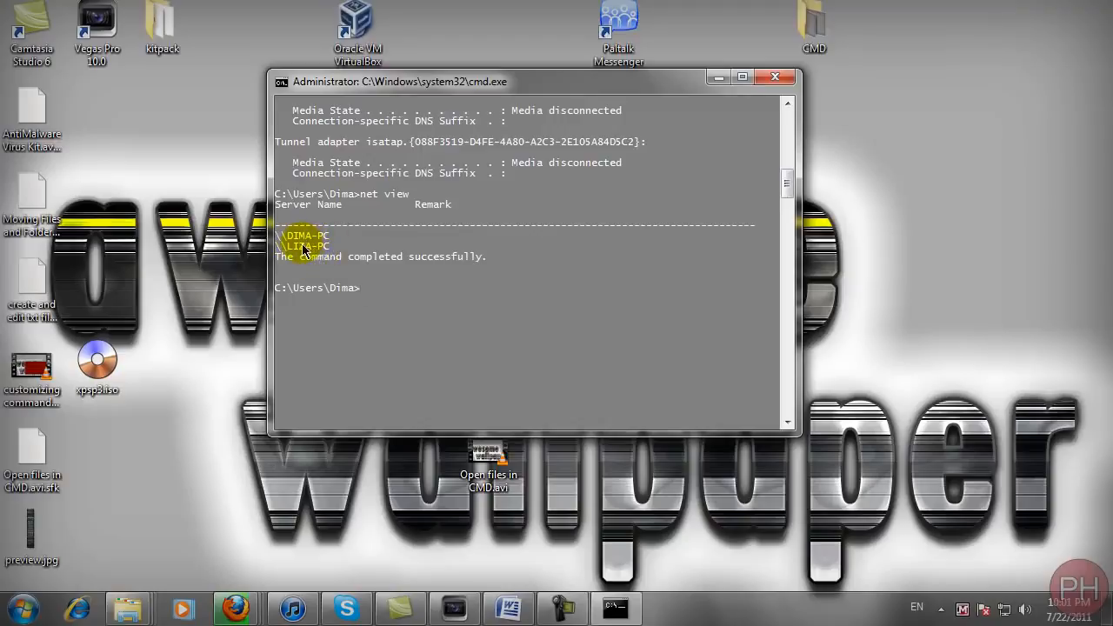
mouse_move(372, 264)
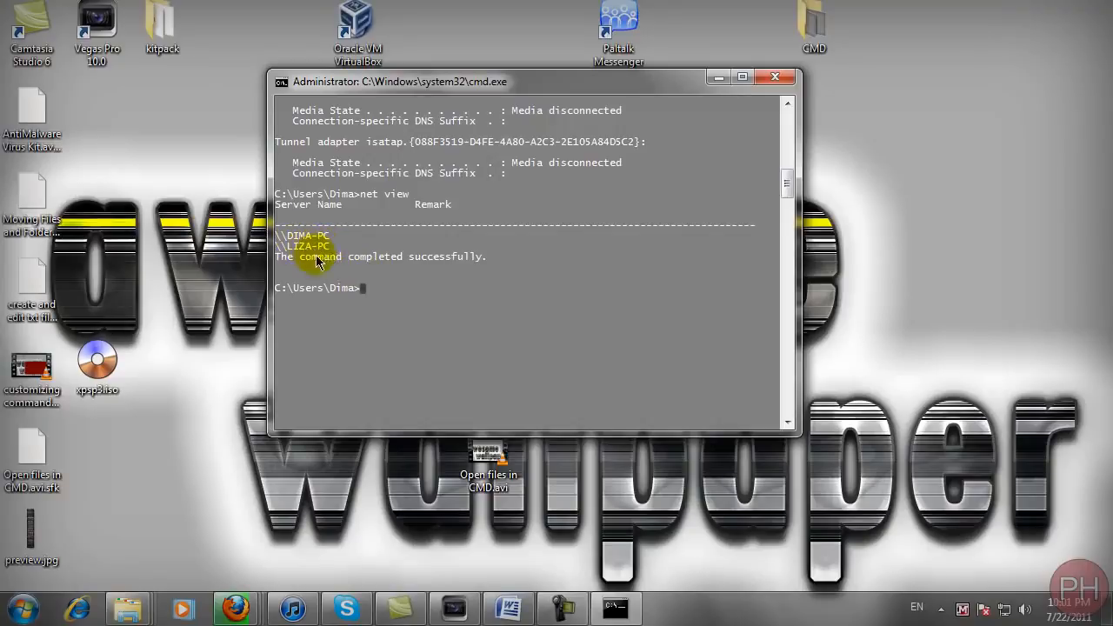
mouse_move(590, 247)
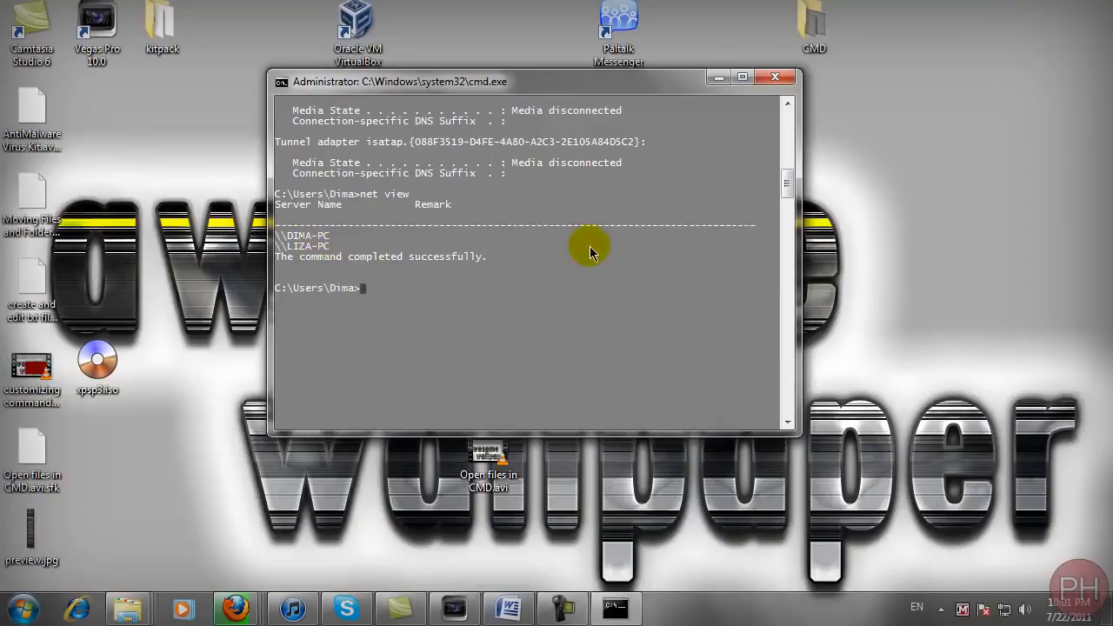
Step: Ping liza-pc and read the four IPv6 replies with 0% loss, 102ms average
type("ping")
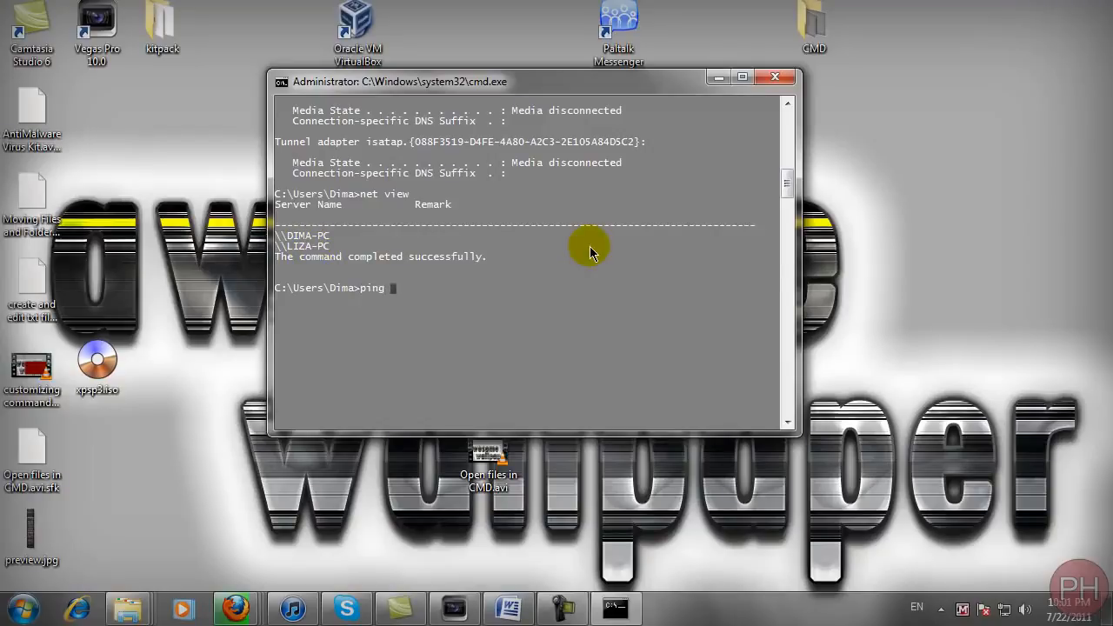
type("liza-pc")
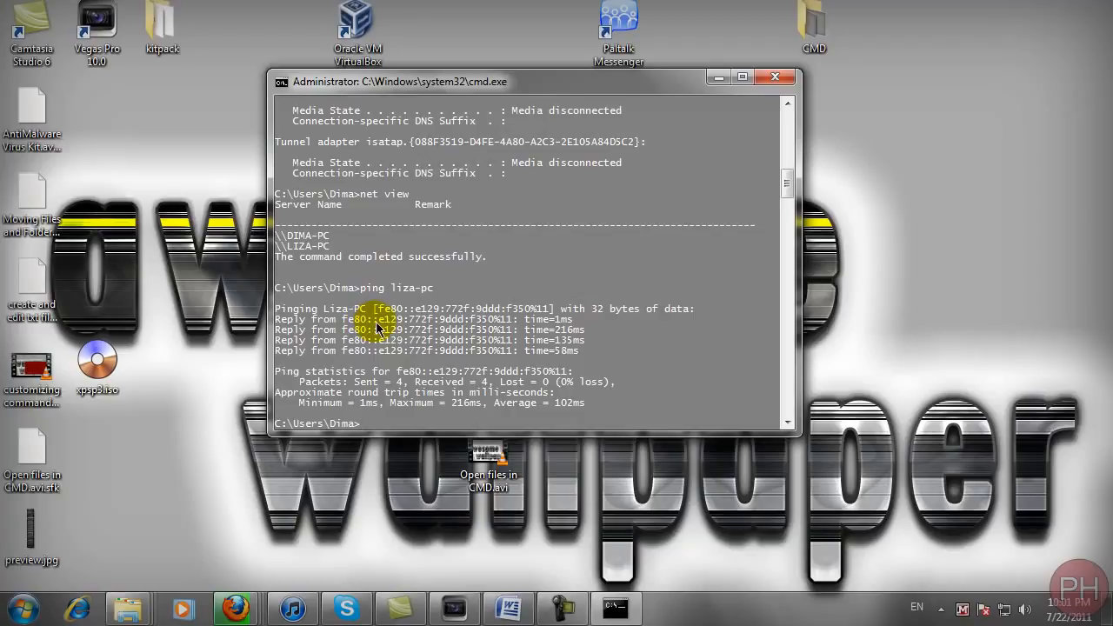
scroll("down", 3)
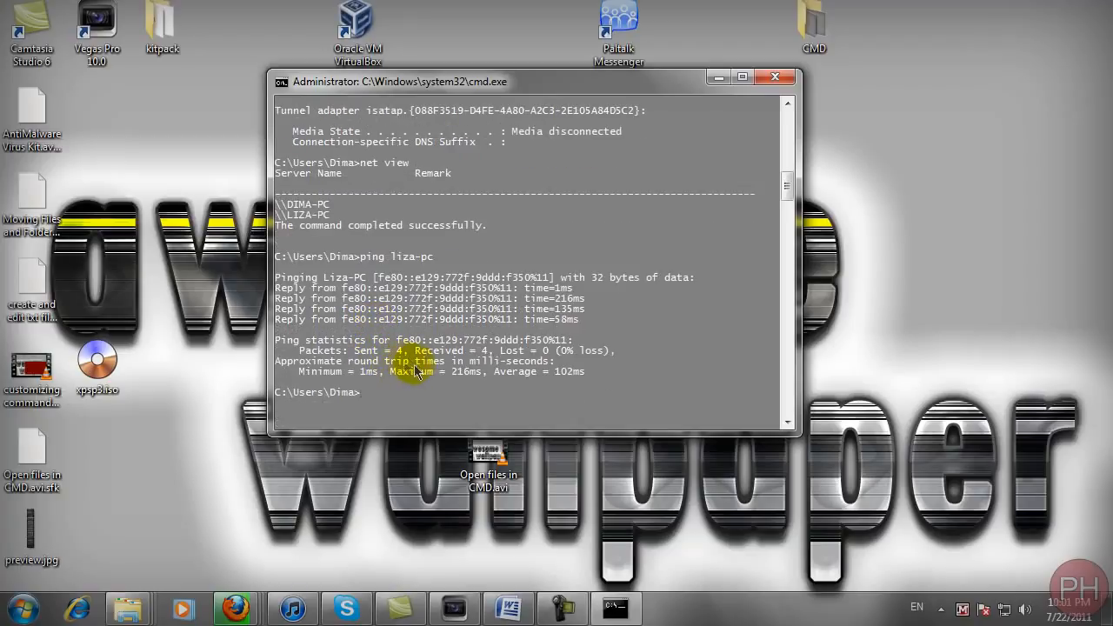
mouse_move(327, 283)
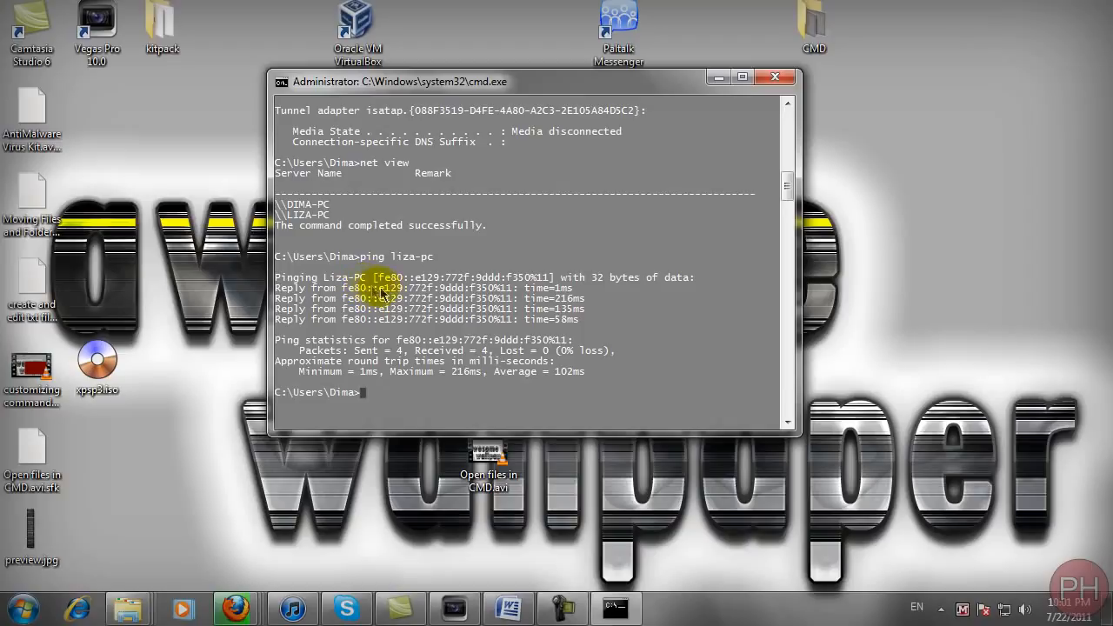
Step: Ping LIZA-PC again, getting IPv4 replies from 192.168.1.4
type("ping Li")
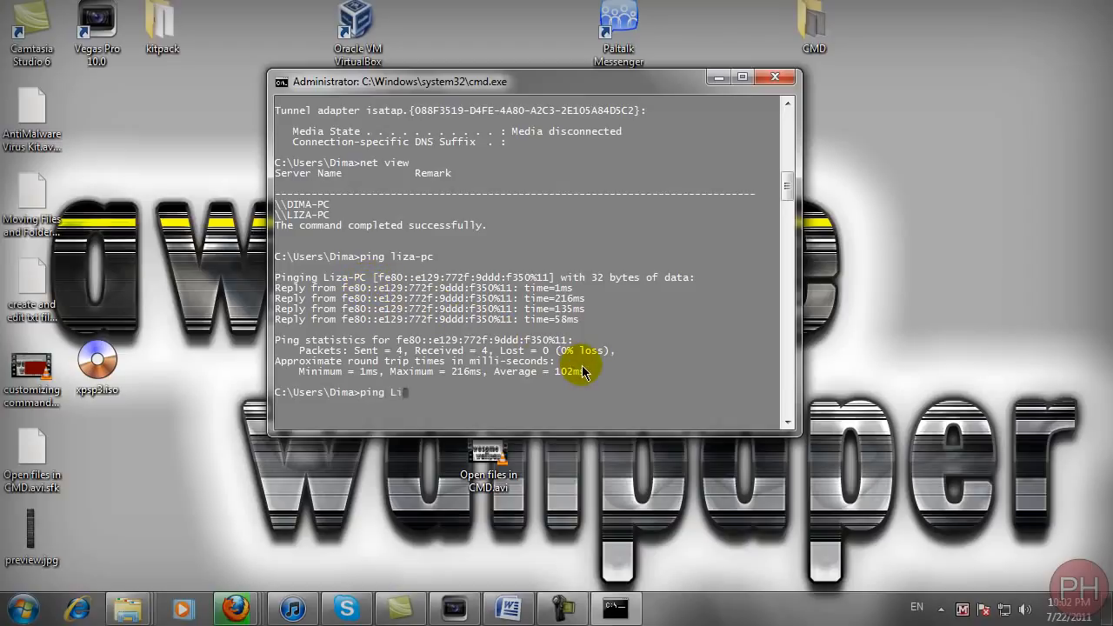
type("ZA-pc")
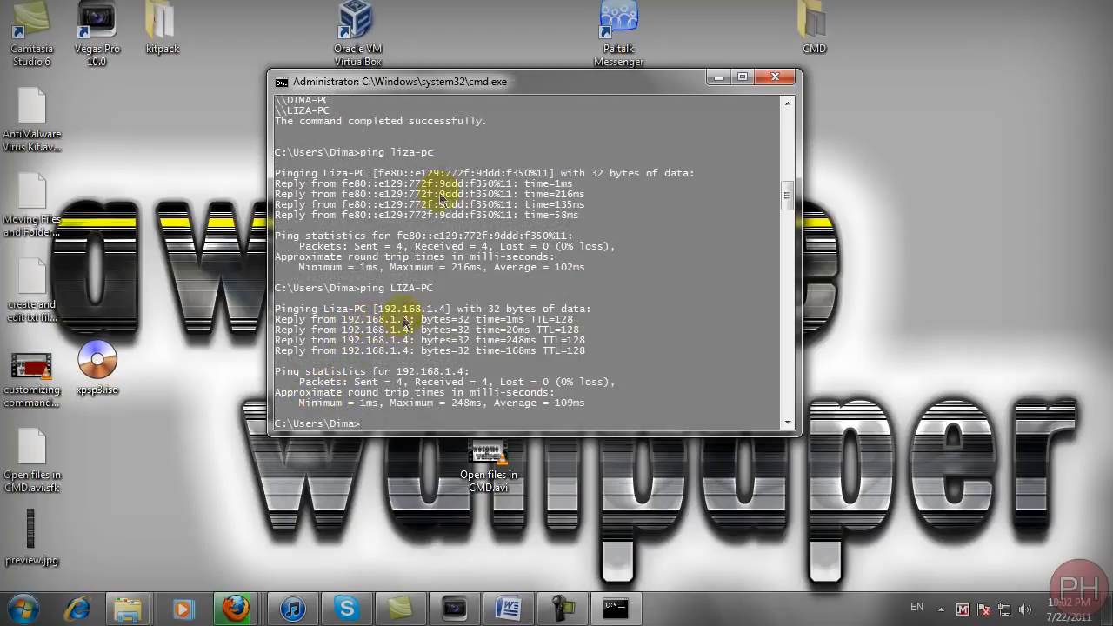
mouse_move(393, 310)
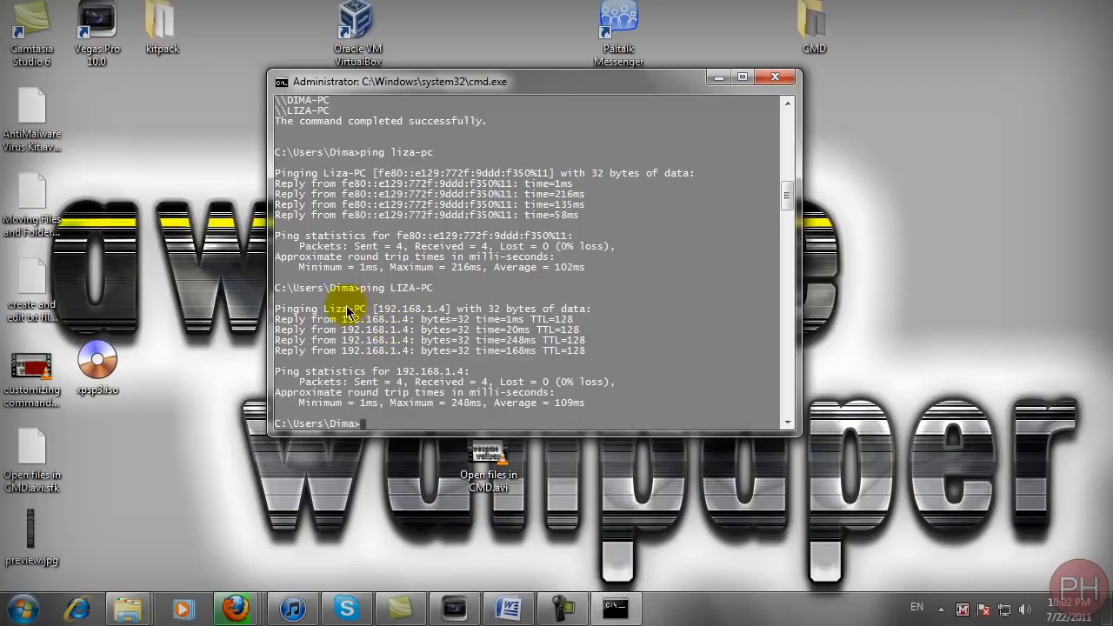
mouse_move(383, 320)
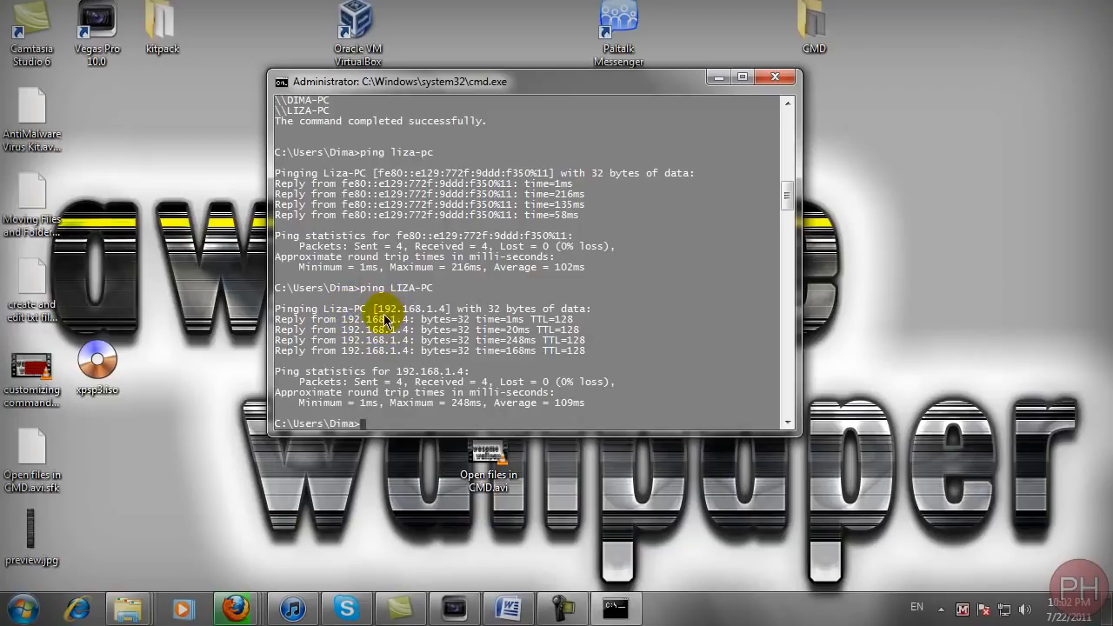